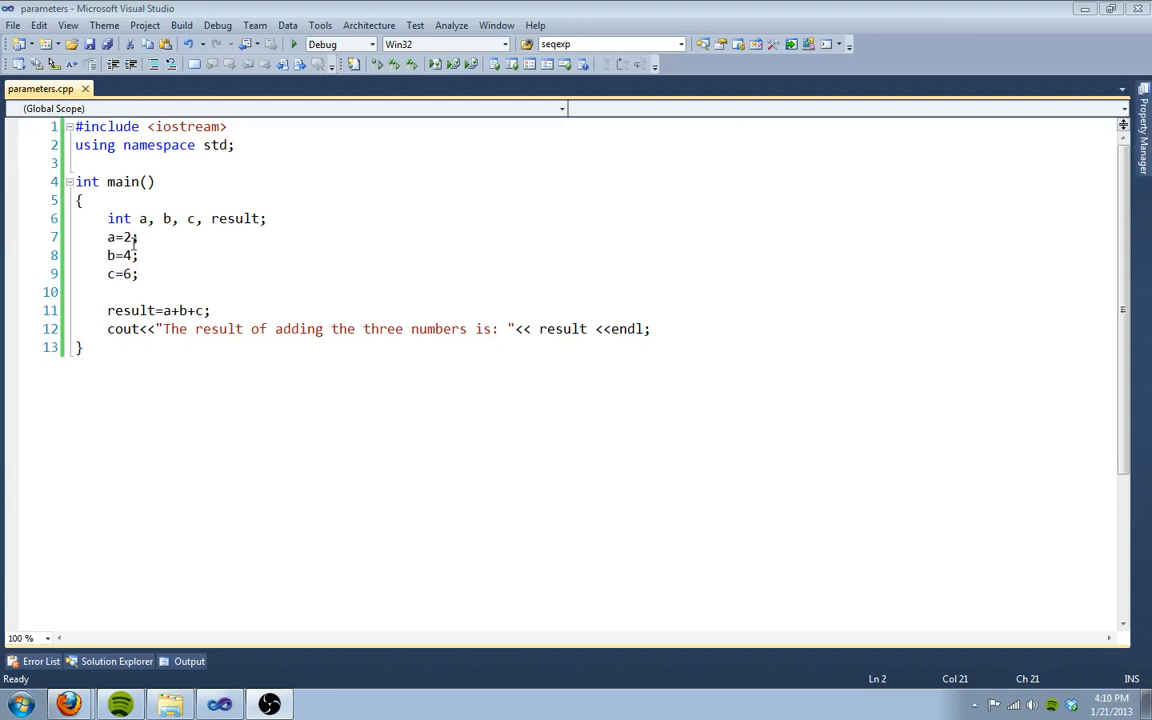
mouse_move(148, 278)
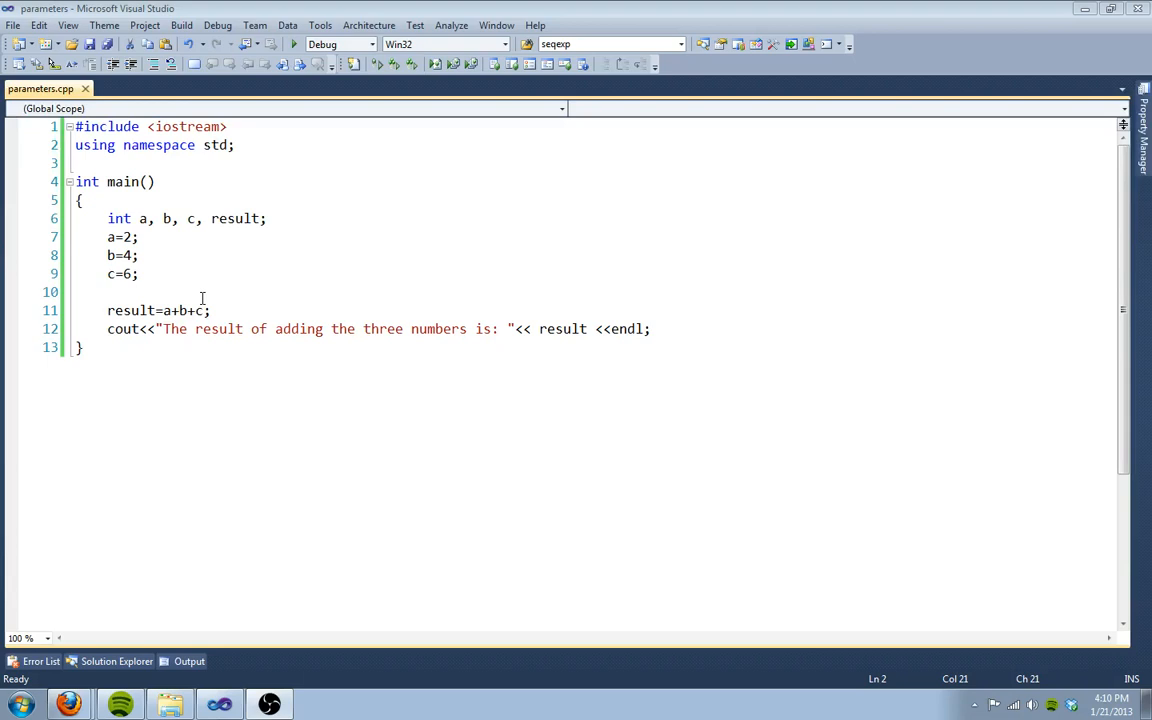
mouse_move(138, 294)
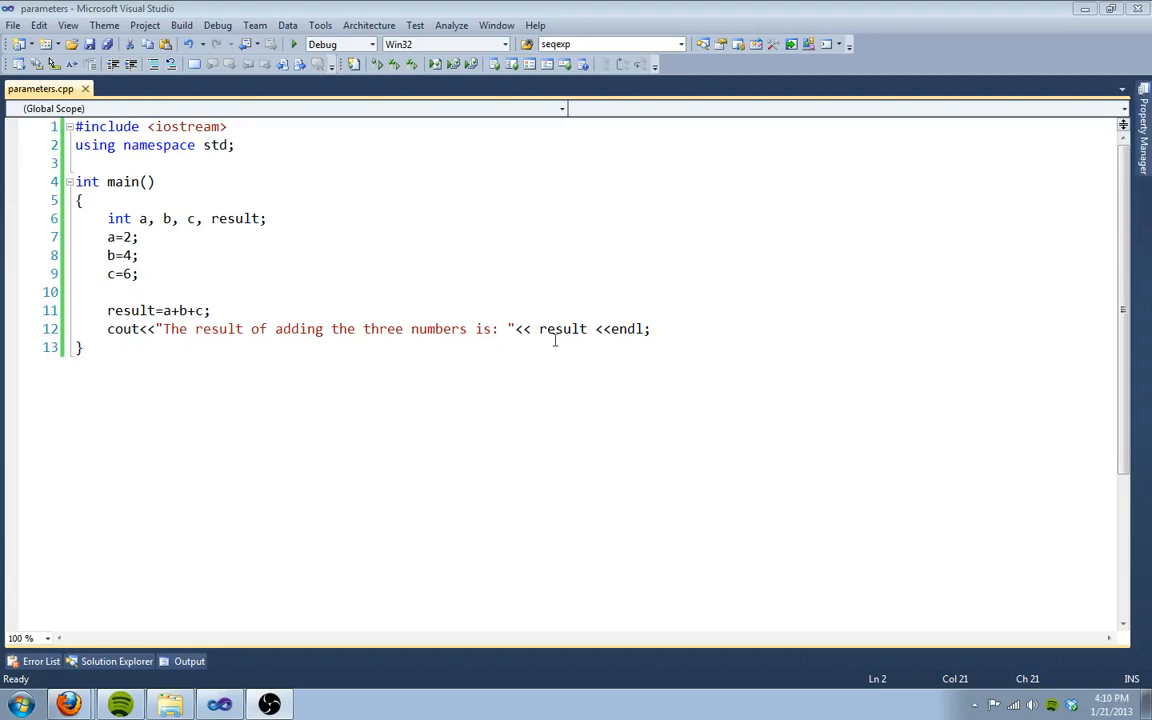
mouse_move(581, 345)
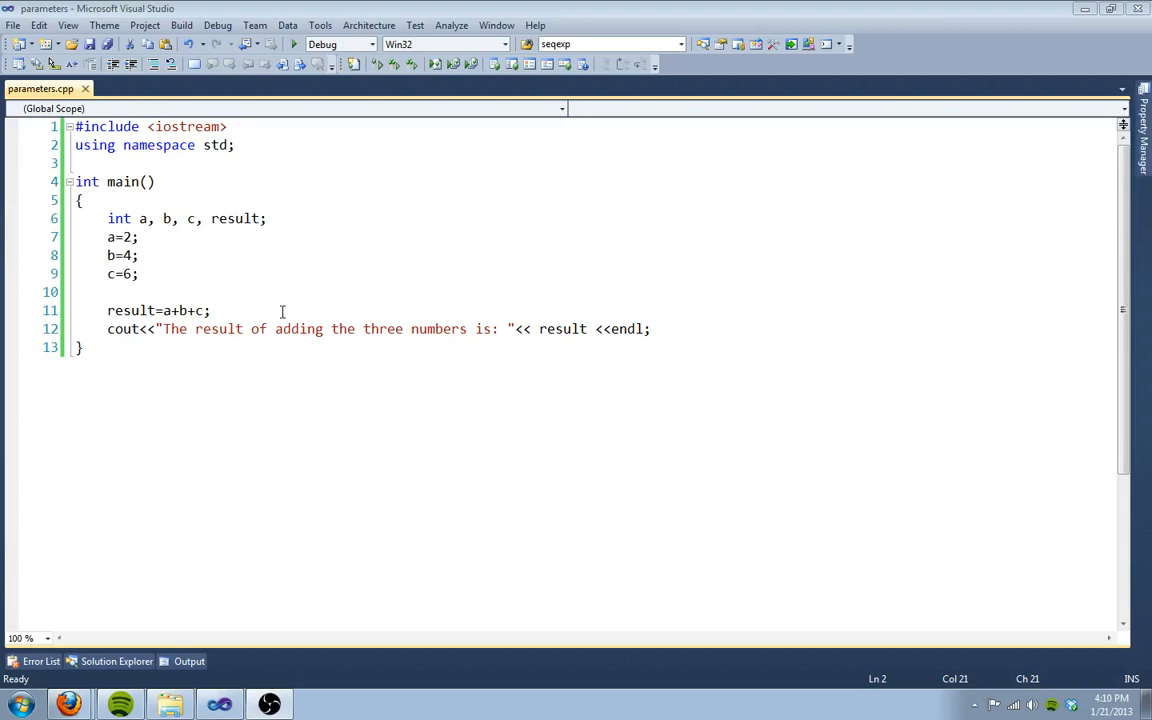
mouse_move(167, 256)
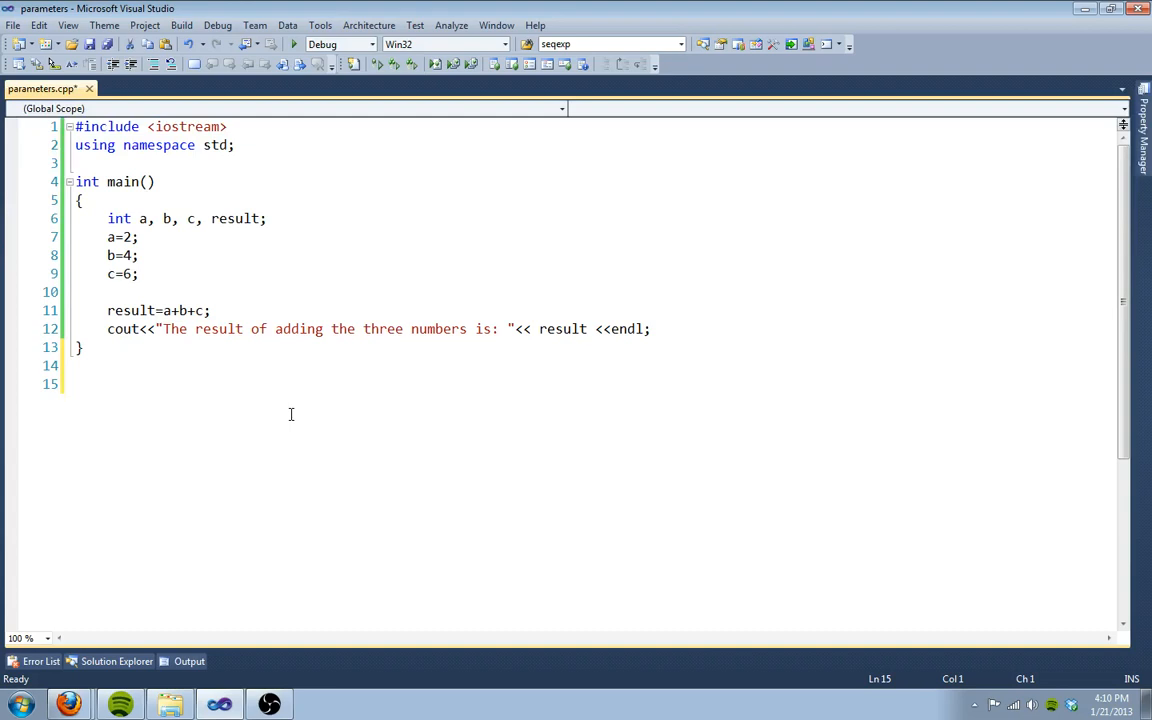
Step: Write an empty void addThree(int x, int y, int z) function below main
text(void)
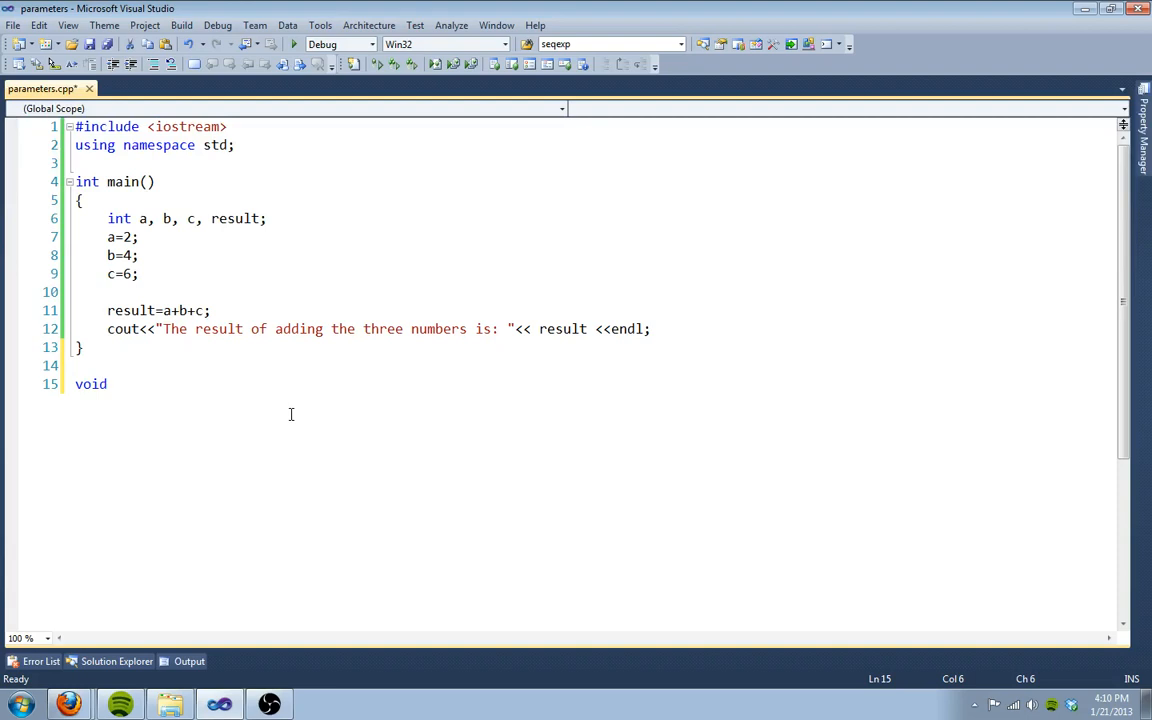
text(addTh)
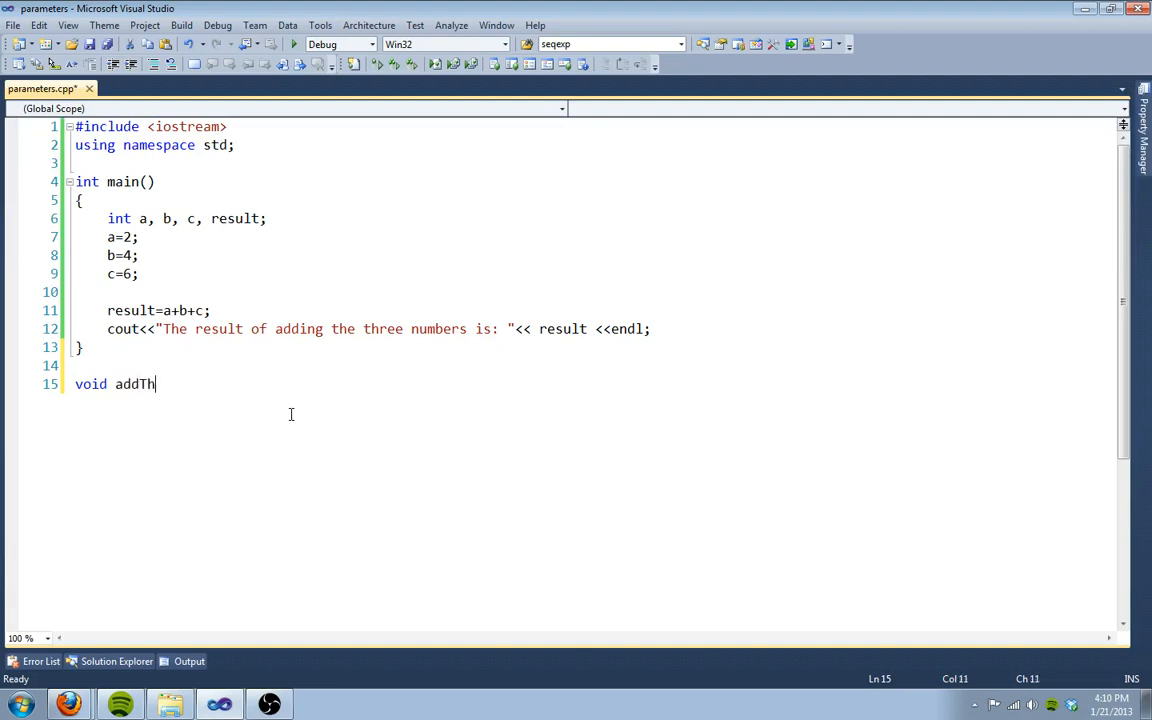
text(ree())
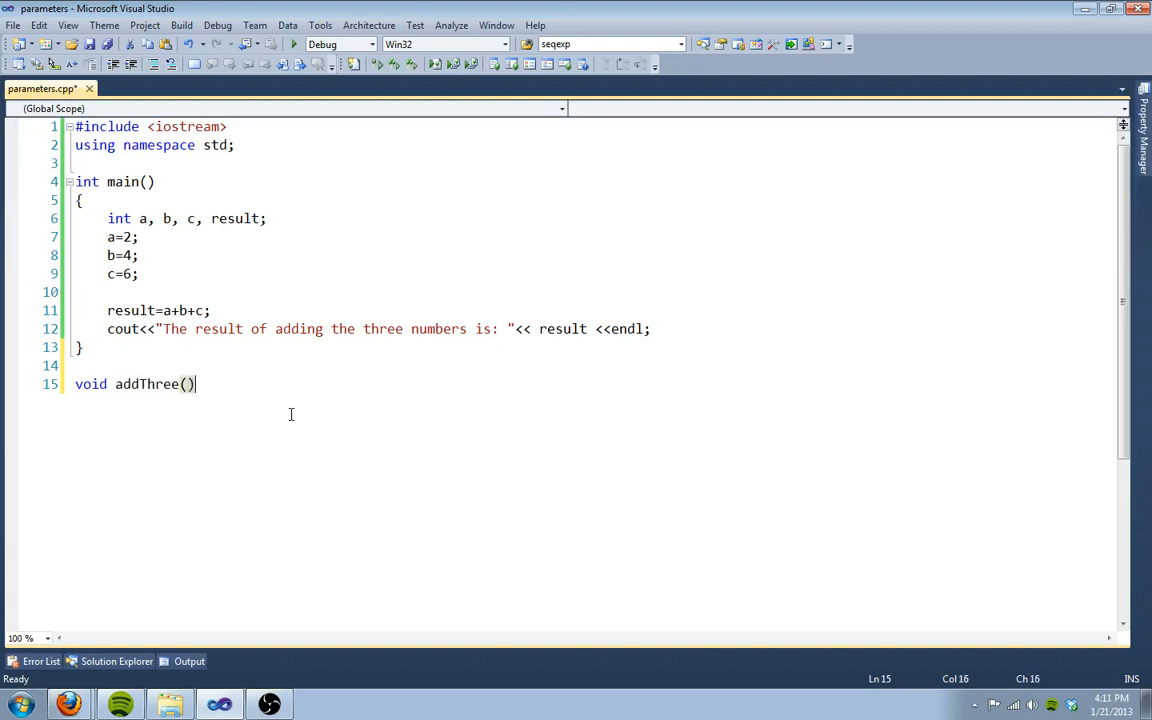
text({)
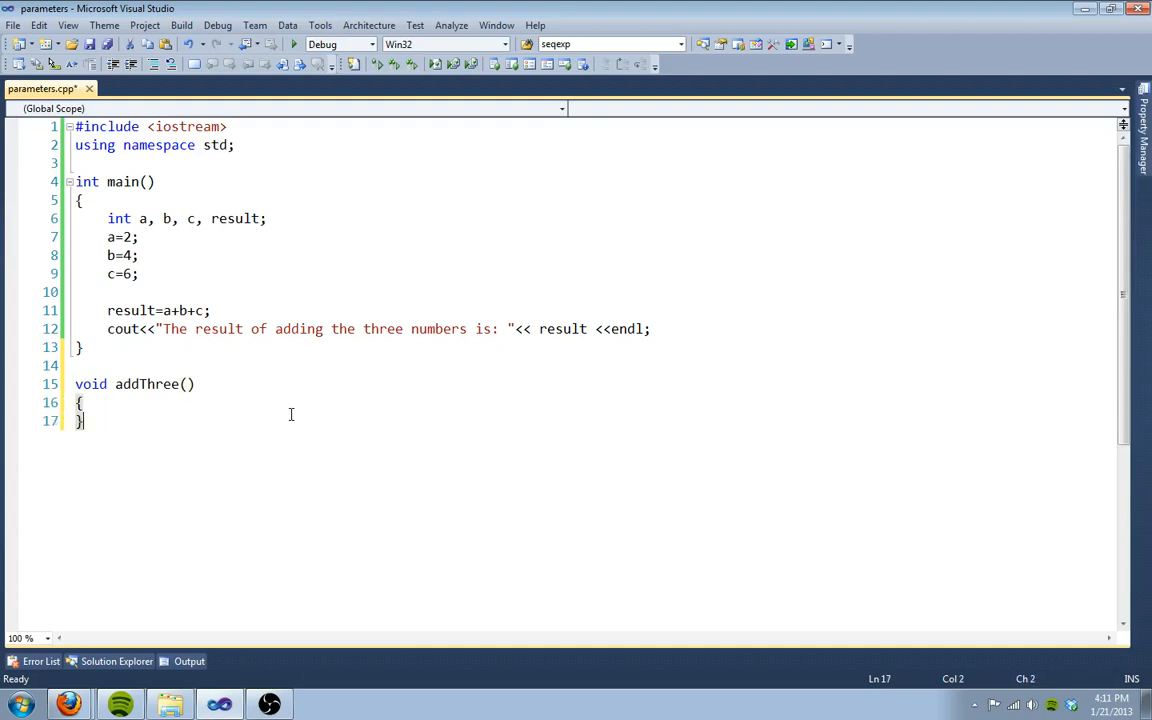
text(())
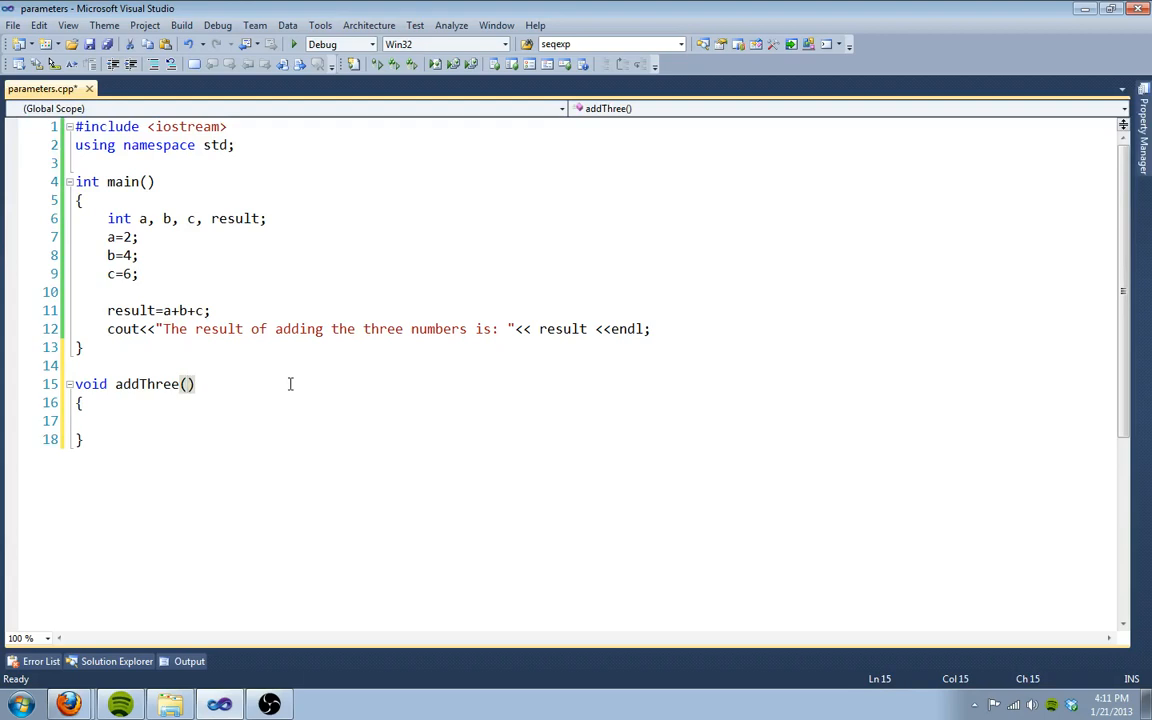
text(i)
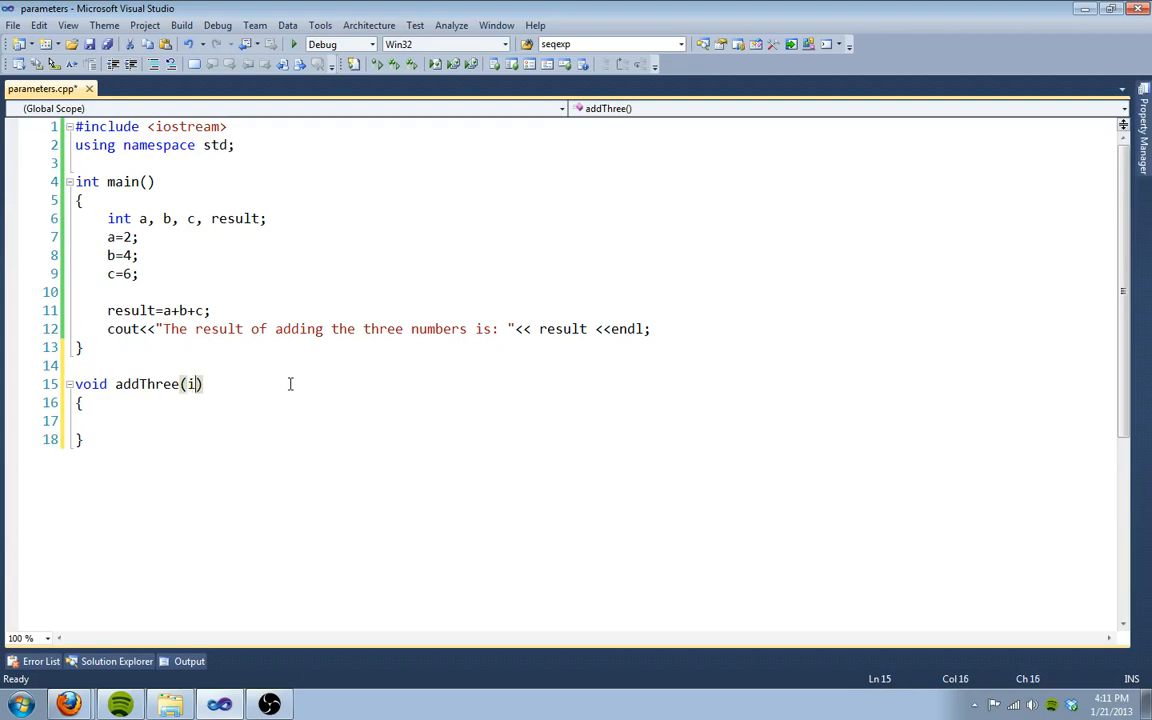
text(nt x, int y)
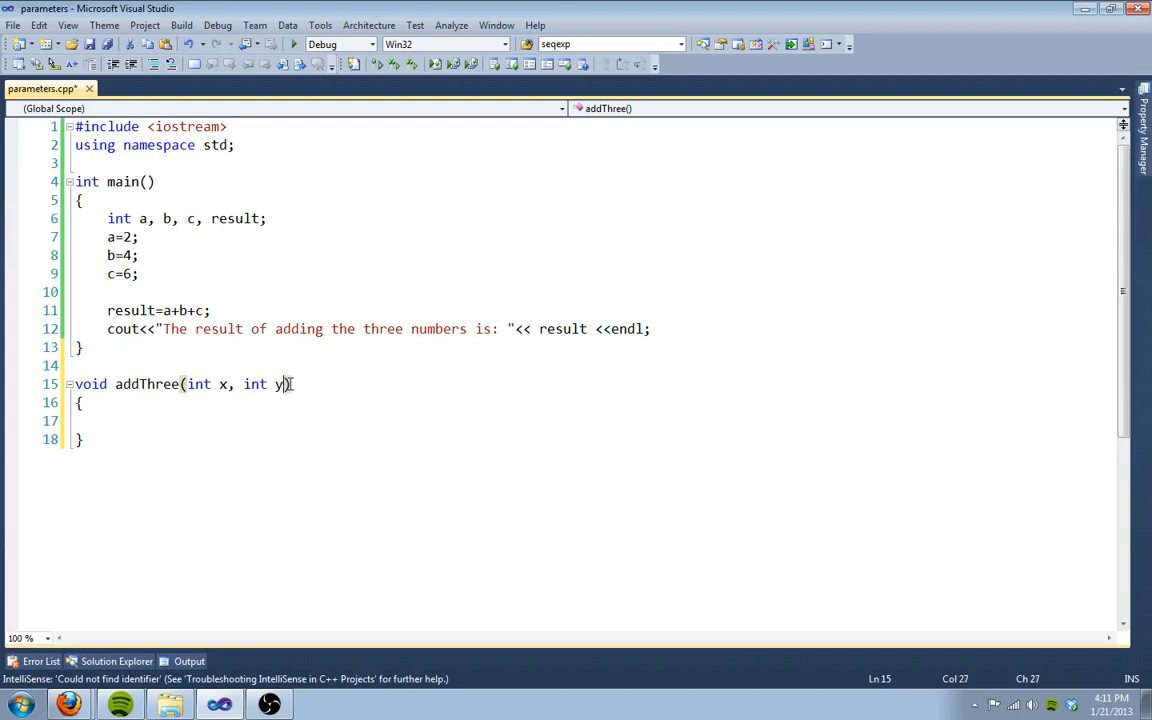
text(, int z)
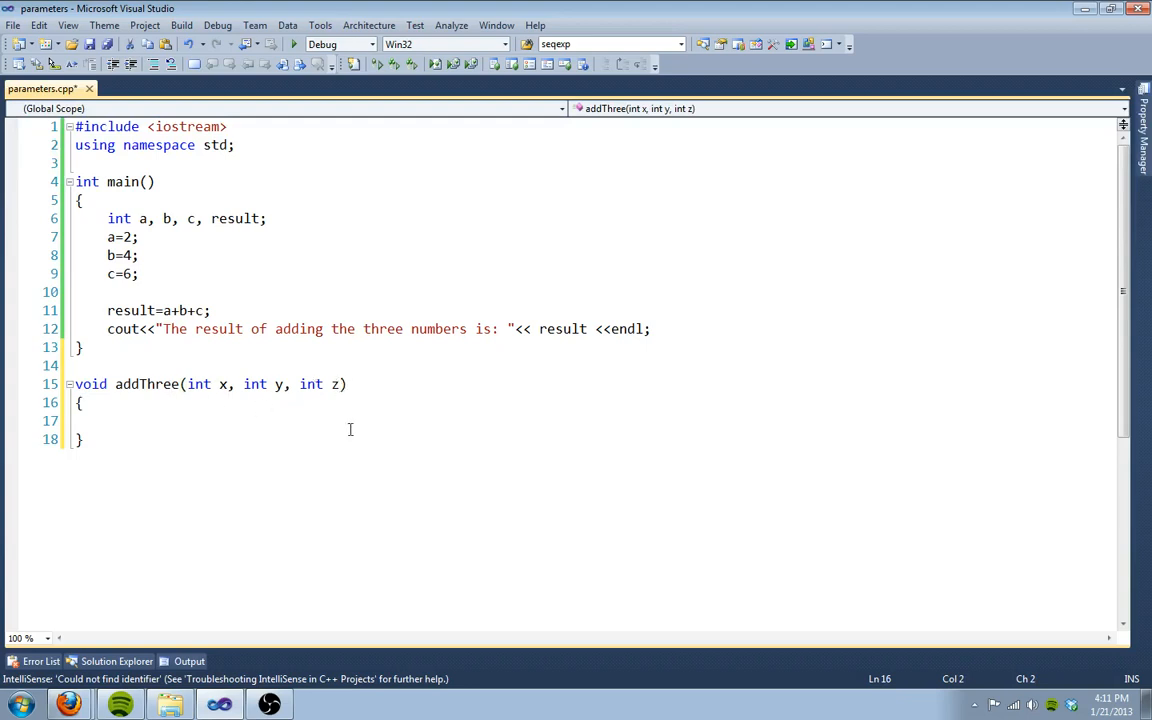
click(107, 420)
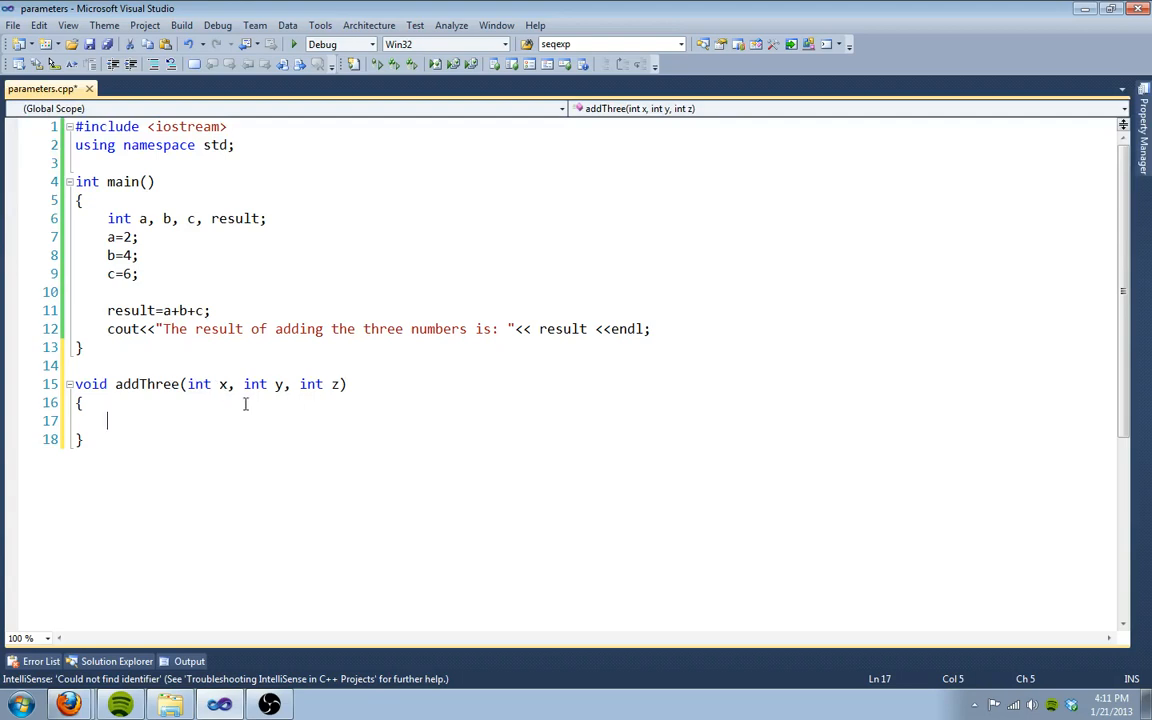
mouse_move(312, 420)
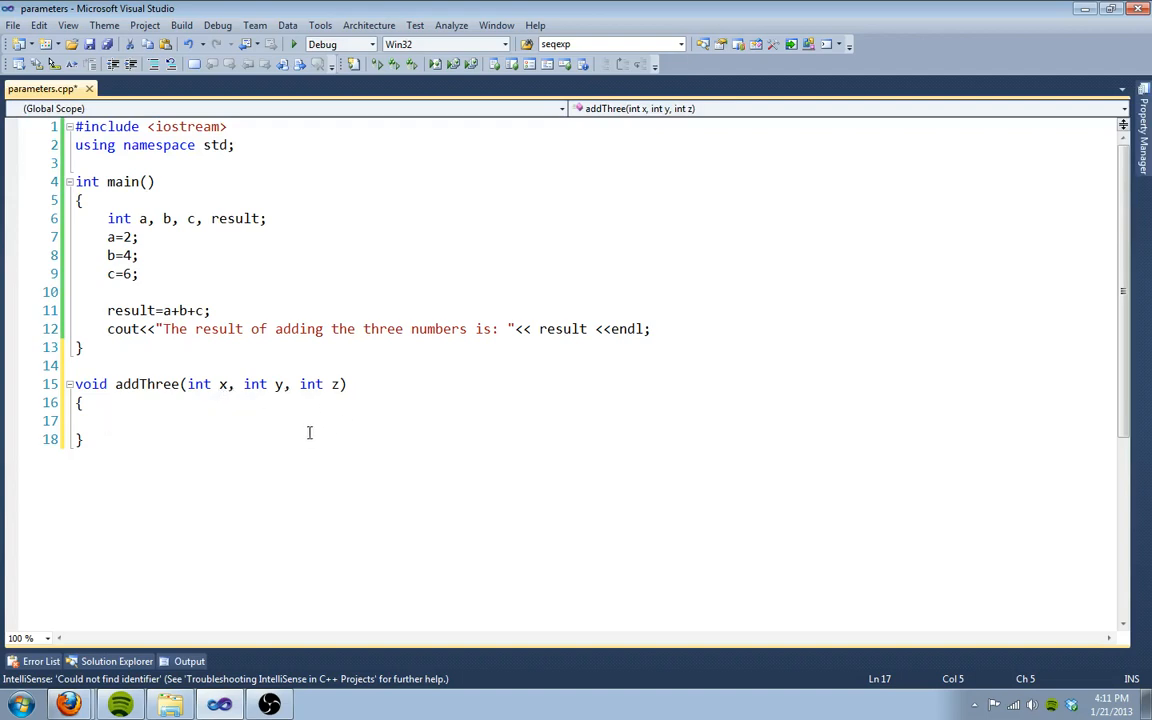
mouse_move(211, 420)
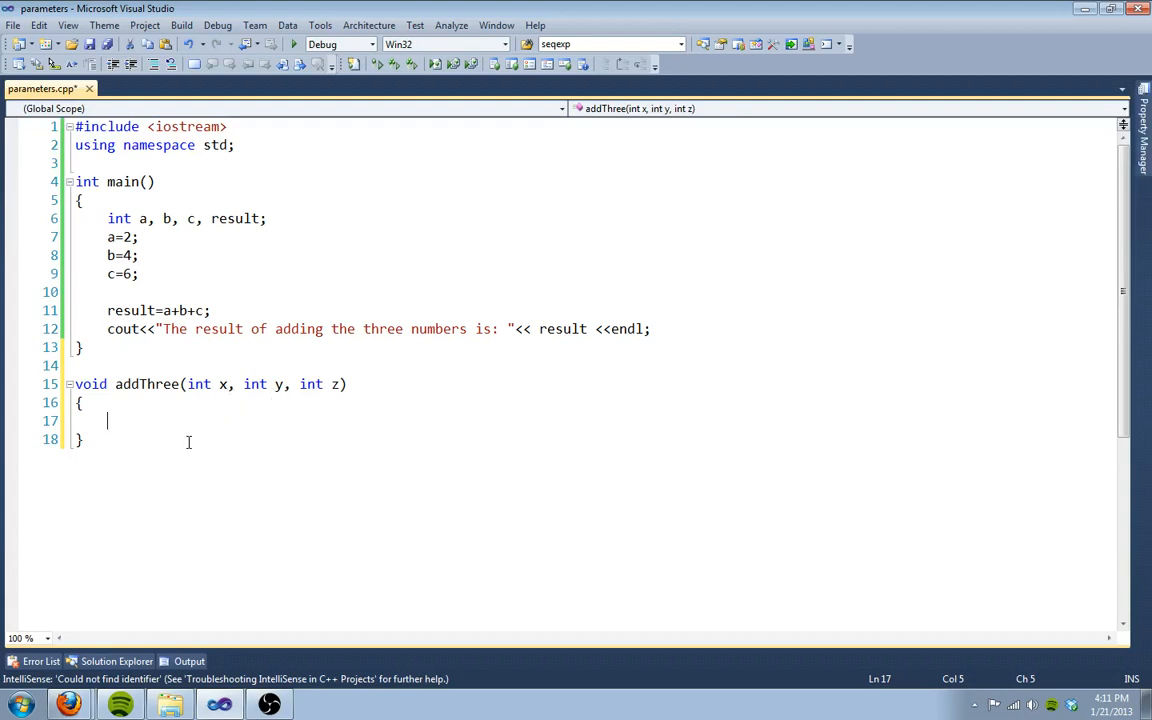
Step: Declare int theResult and assign it x+y+z inside addThree
text(int)
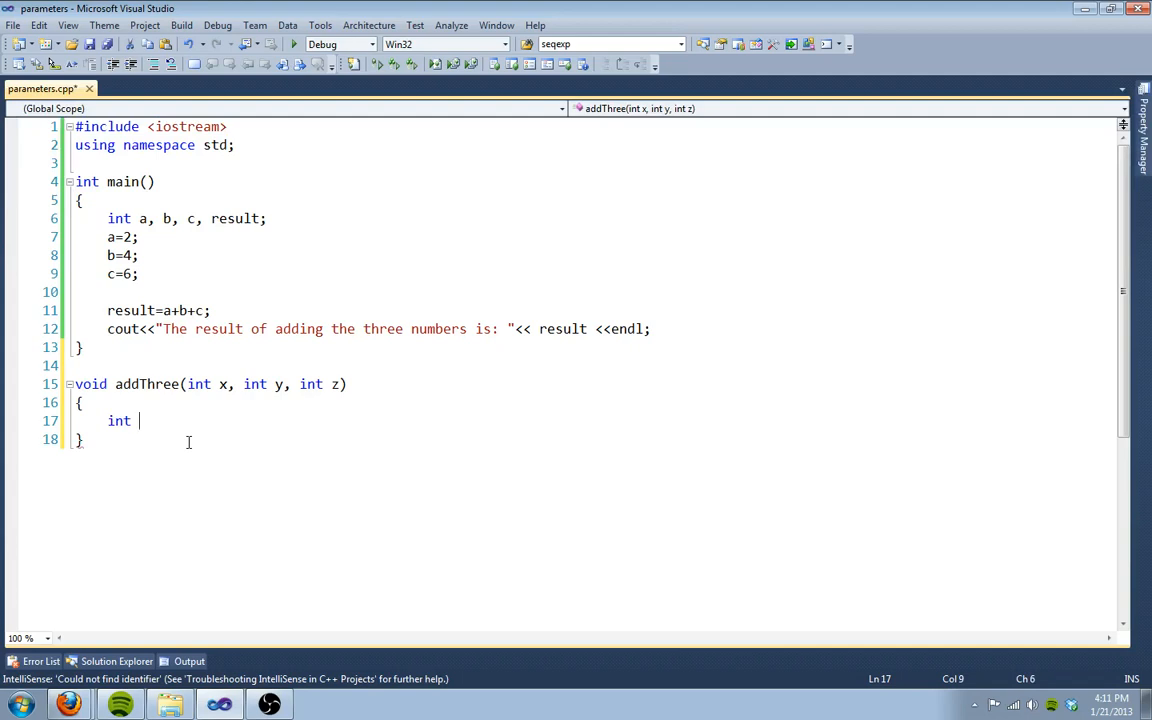
text(the)
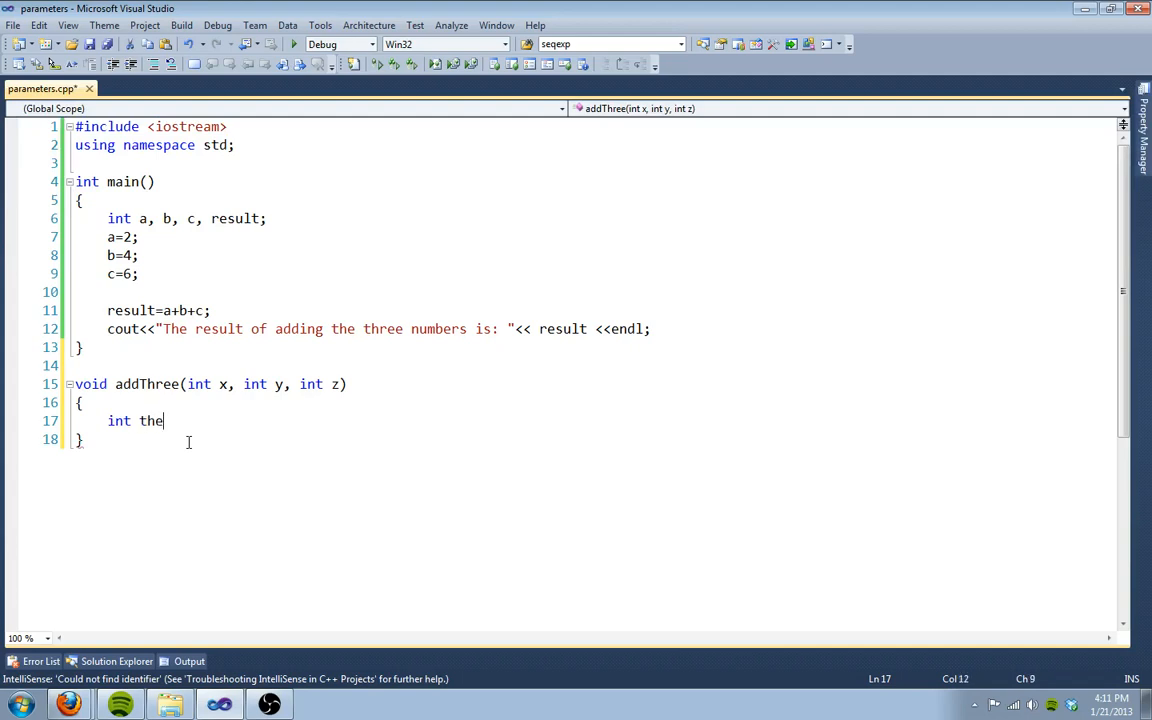
text(Result;)
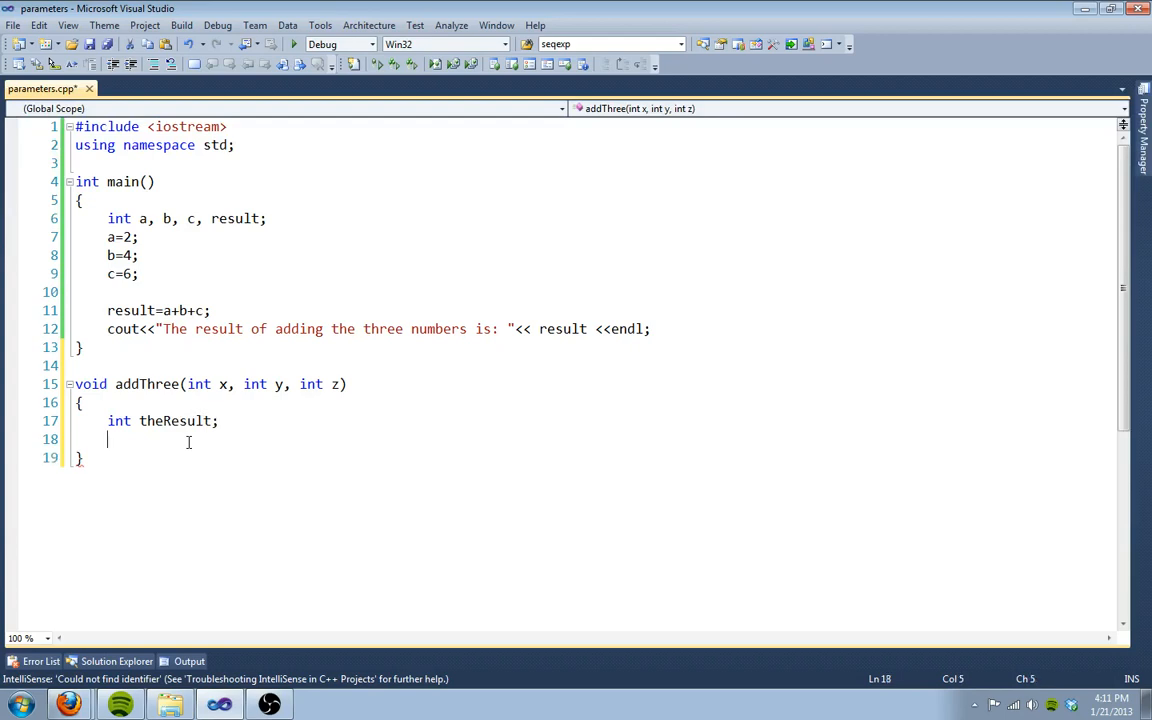
text(theRe)
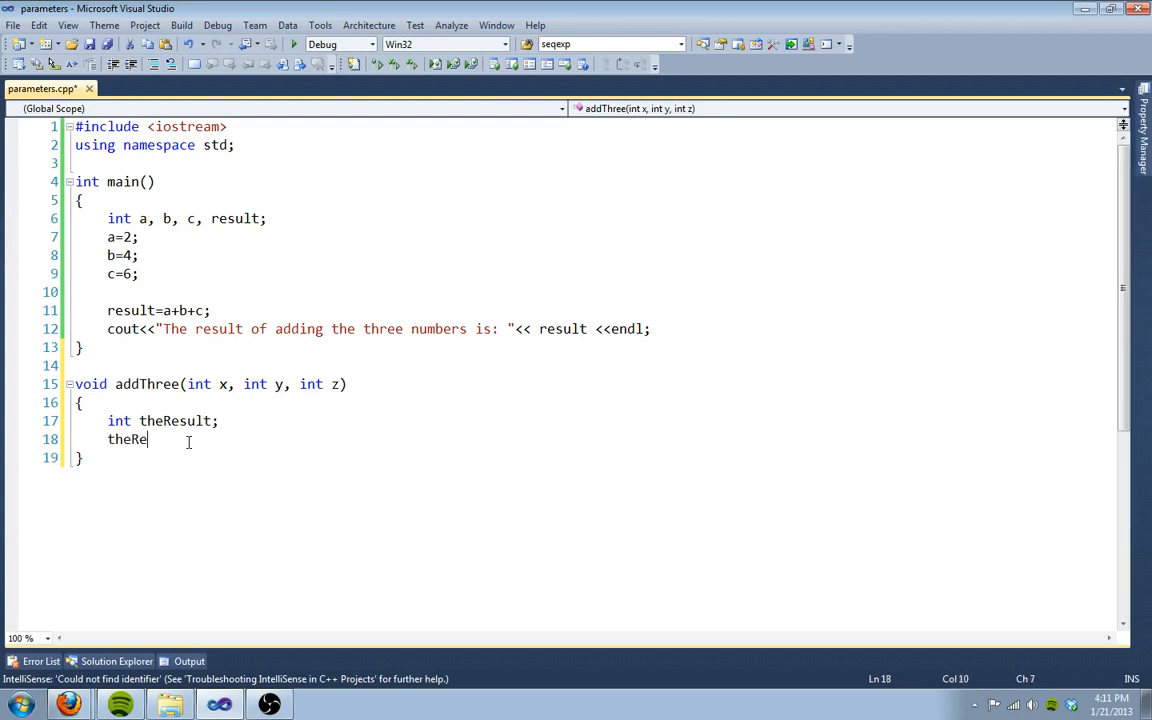
text(sult=)
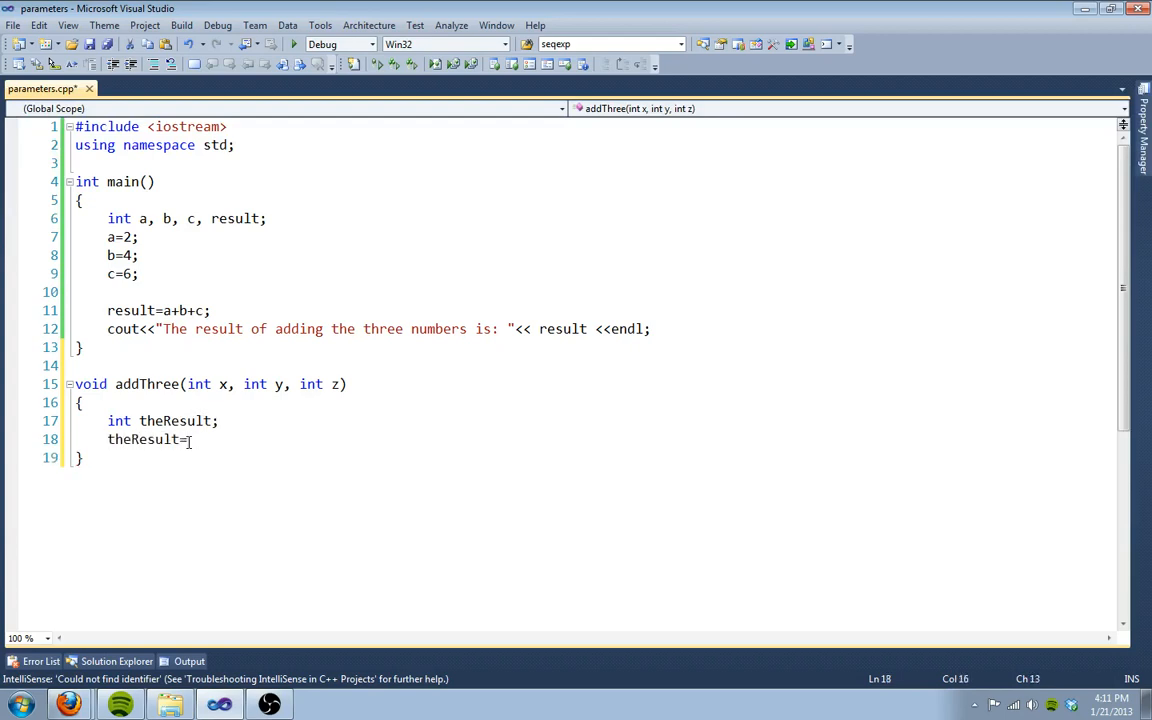
text(x+)
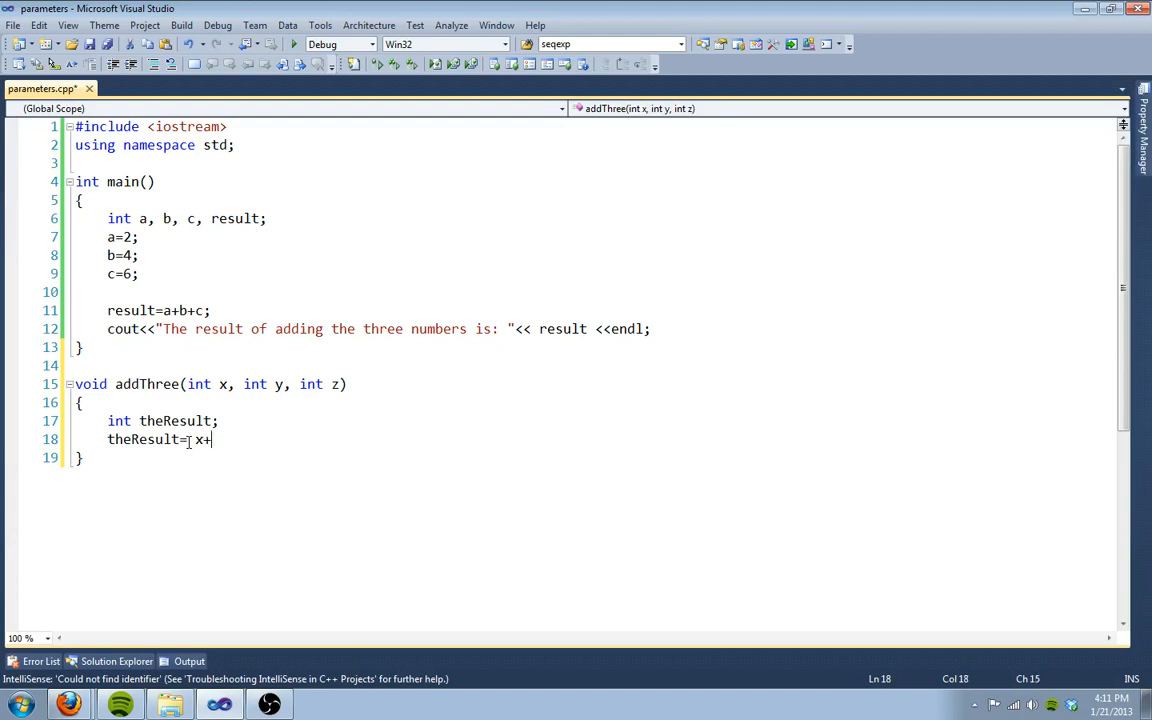
text(y+z;)
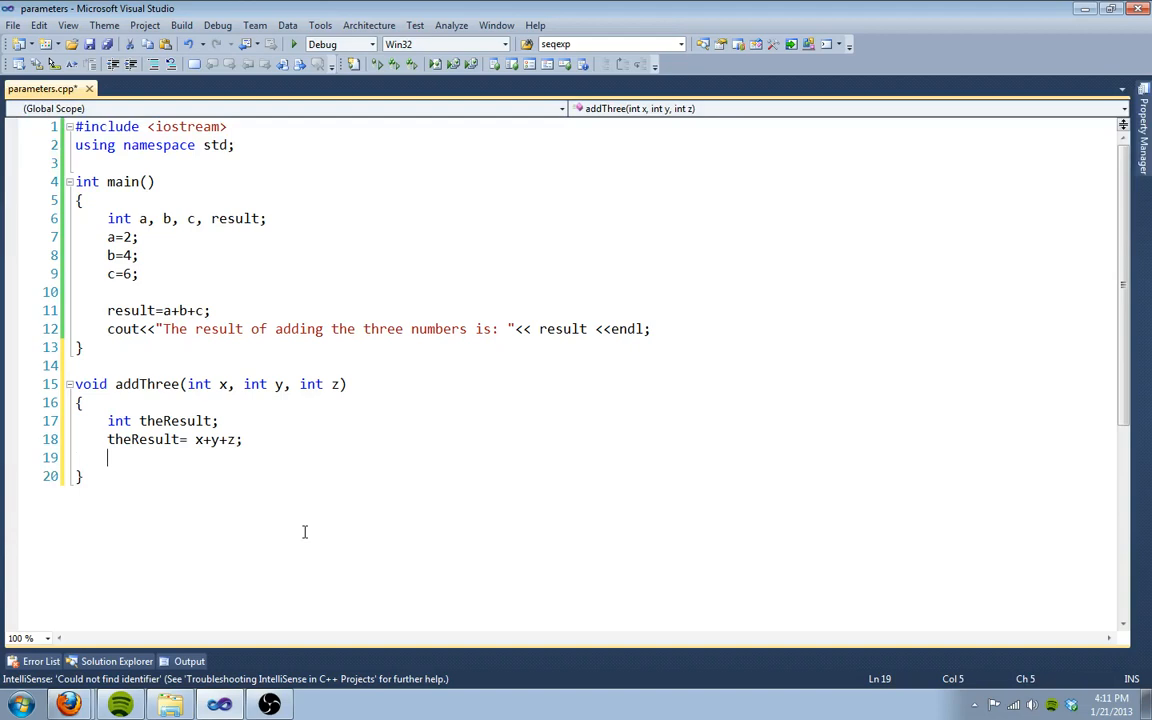
Step: Print "The result is: " followed by theResult and endl
text(cout)
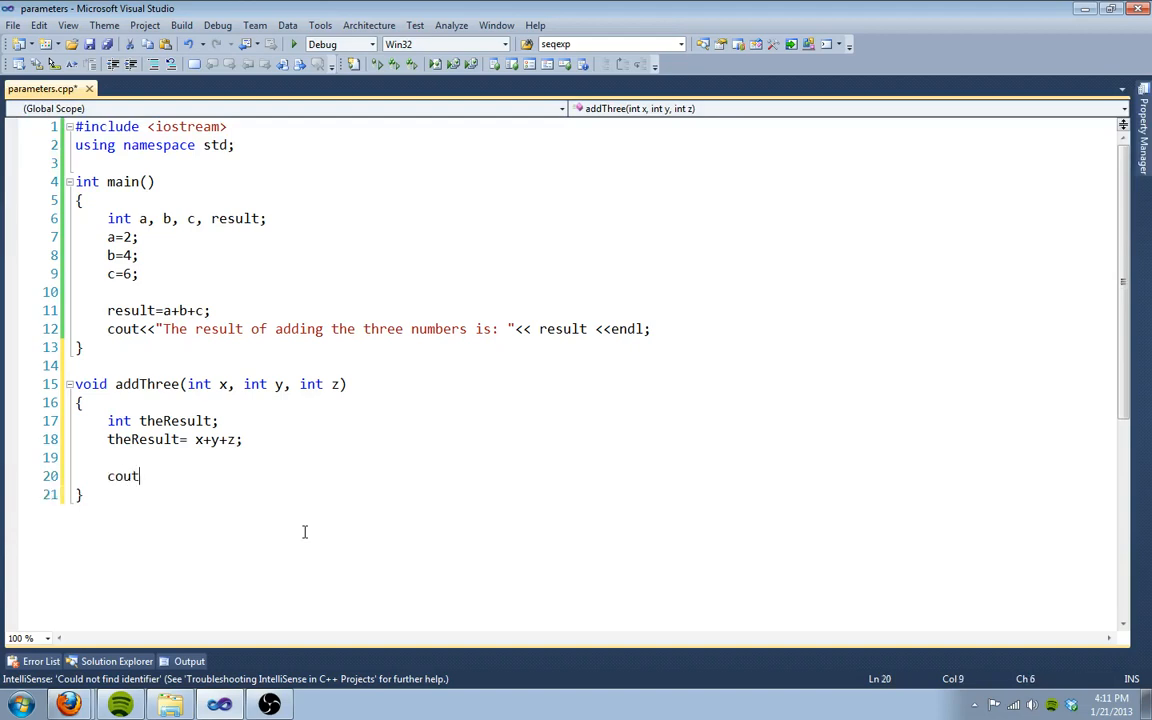
text(<<"The result is: "<< the)
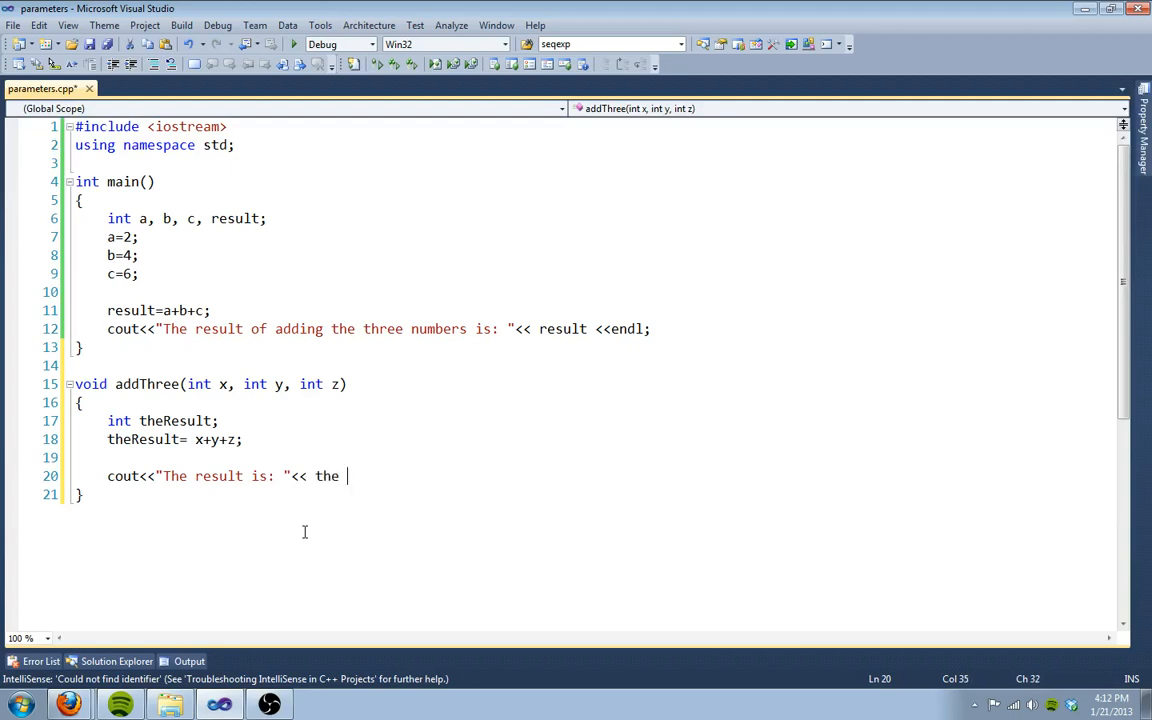
text(Result<<end)
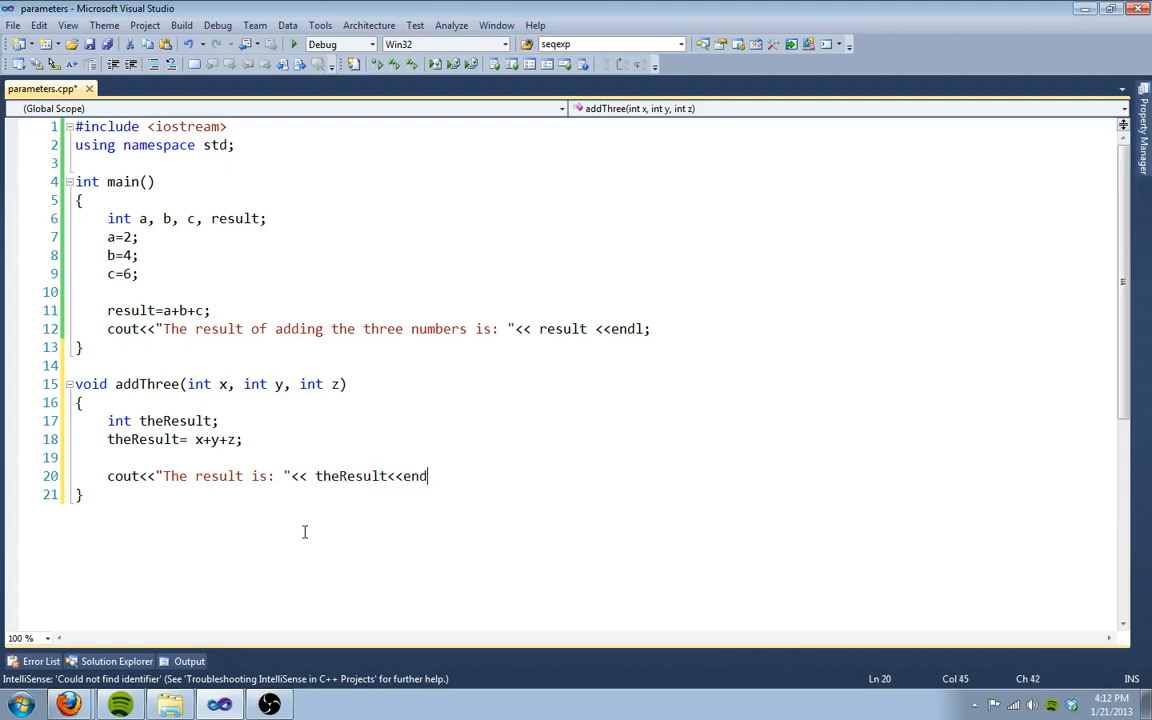
text(l;)
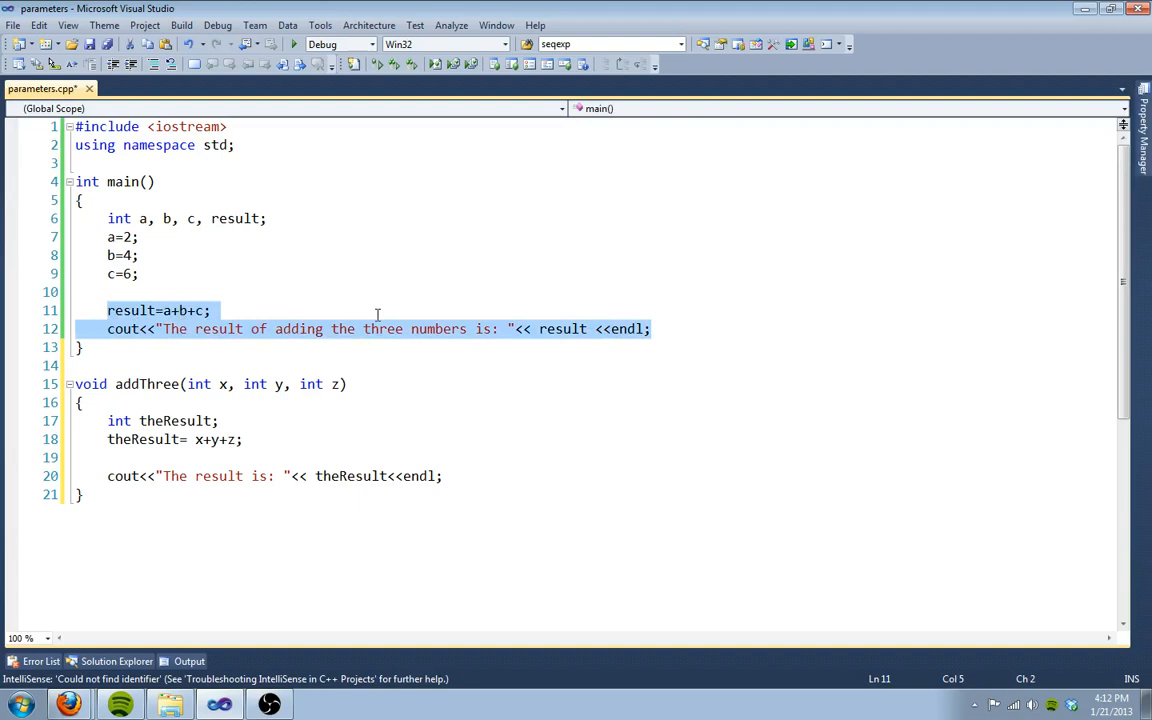
mouse_move(228, 424)
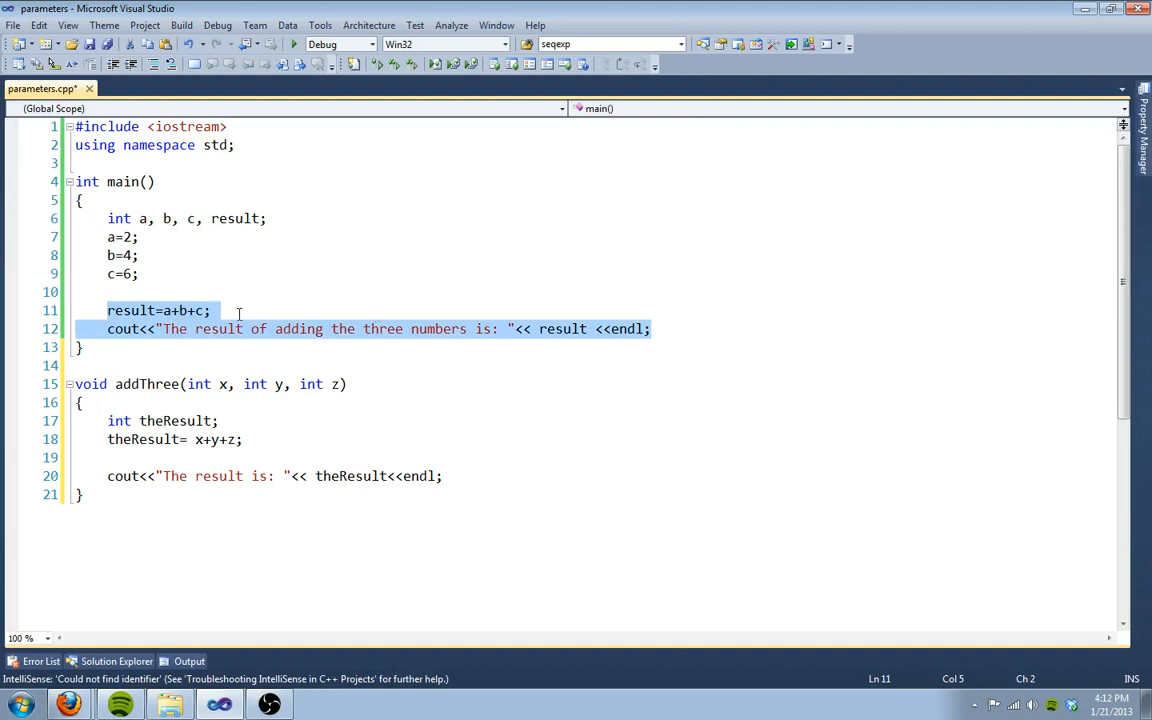
Step: Replace main's summing and printing lines with the call addThree(a, b, c);
key(Delete)
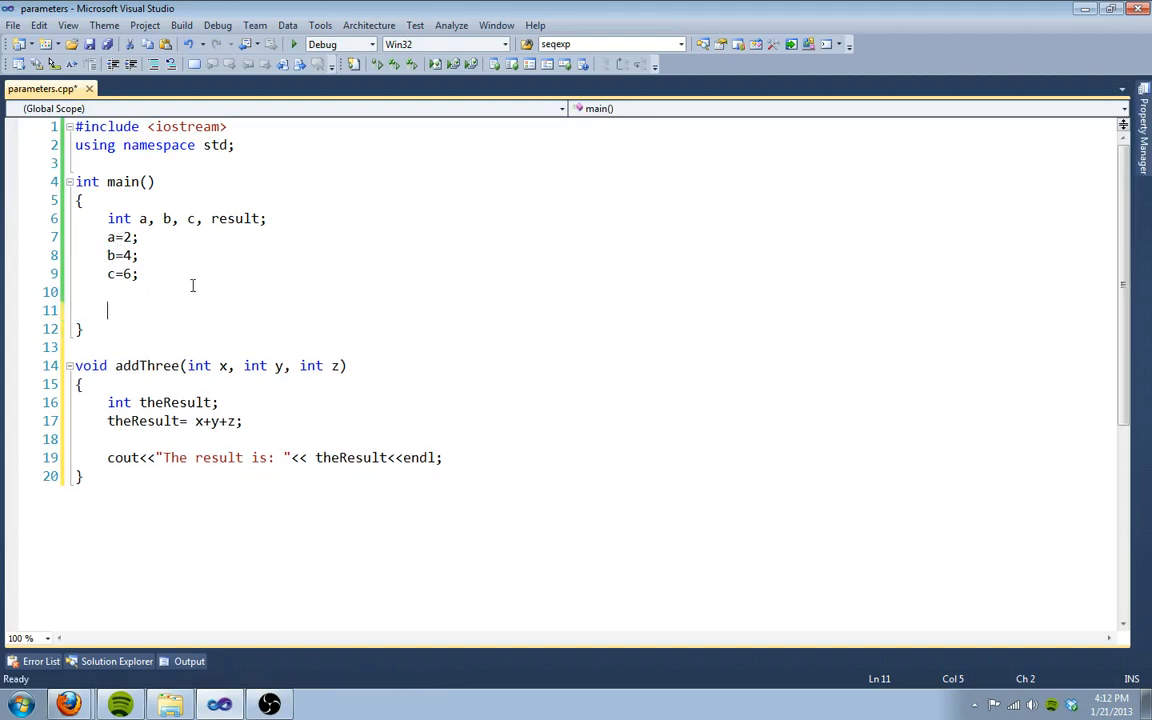
text(a)
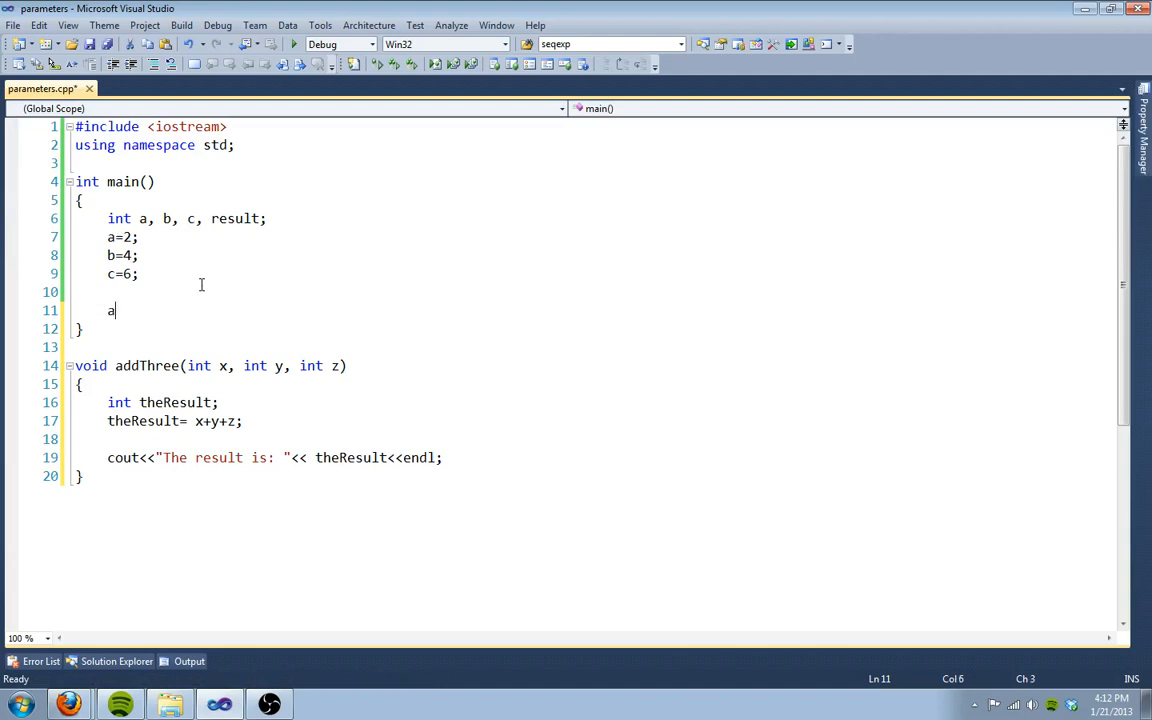
text(ddThree()
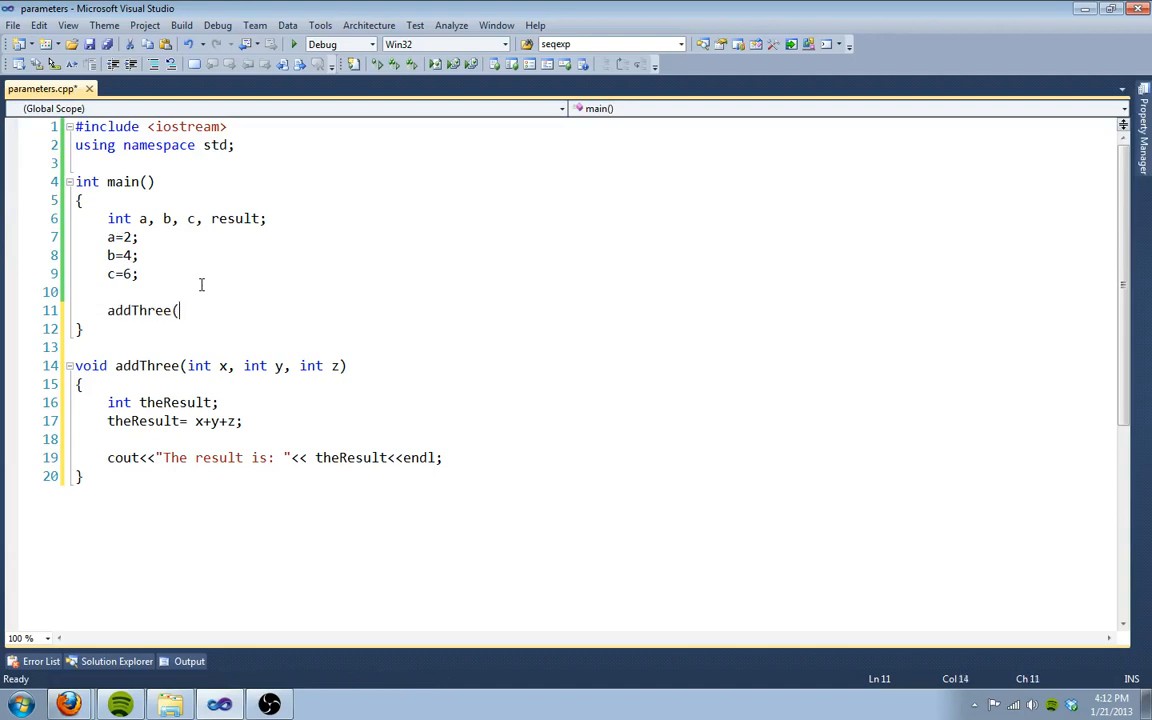
text(a, b)
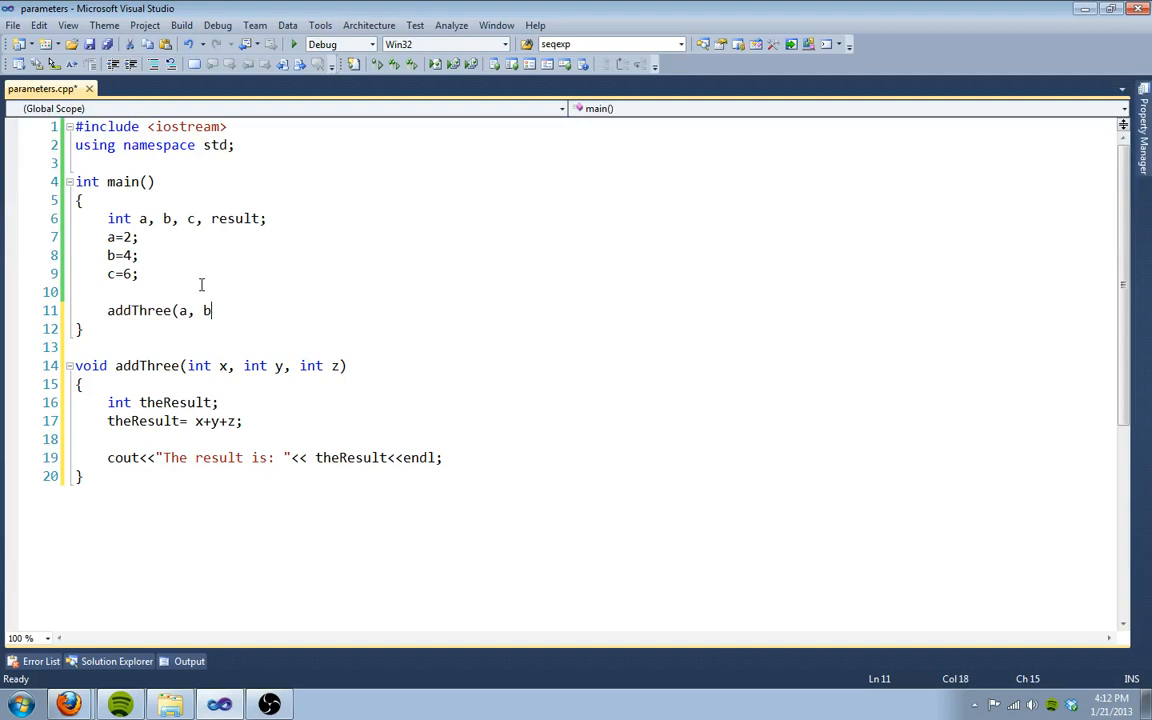
text(, c);)
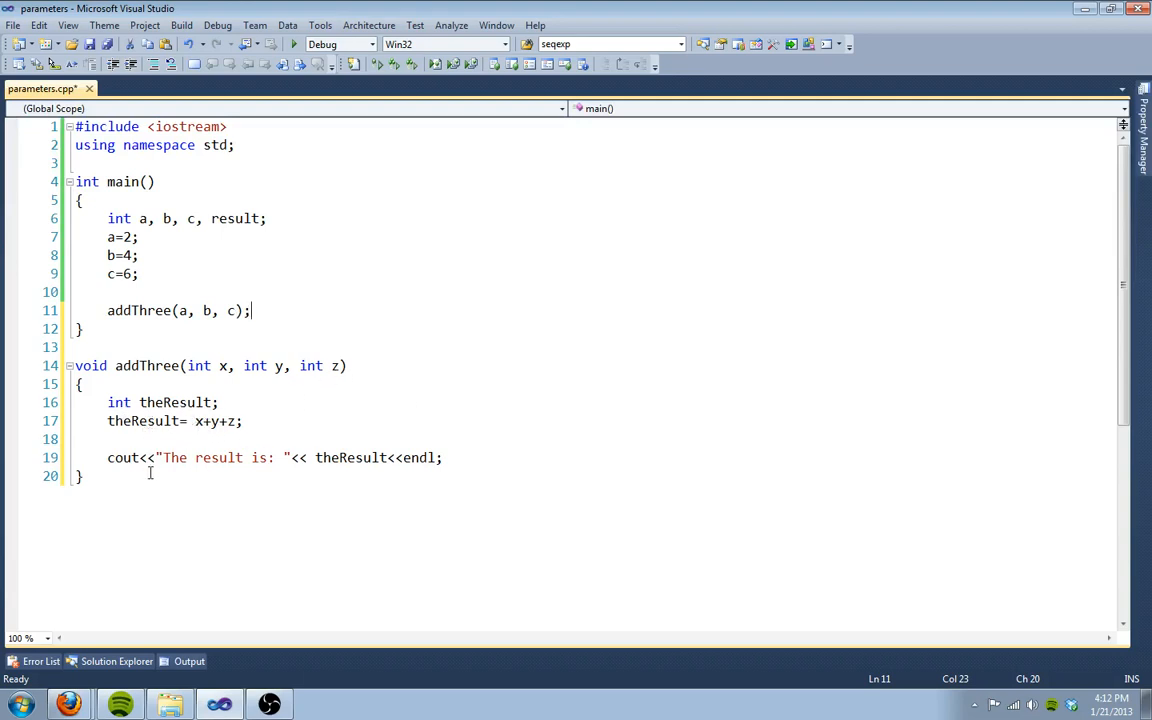
mouse_move(293, 463)
text(void addThree(int x, int y, int z)
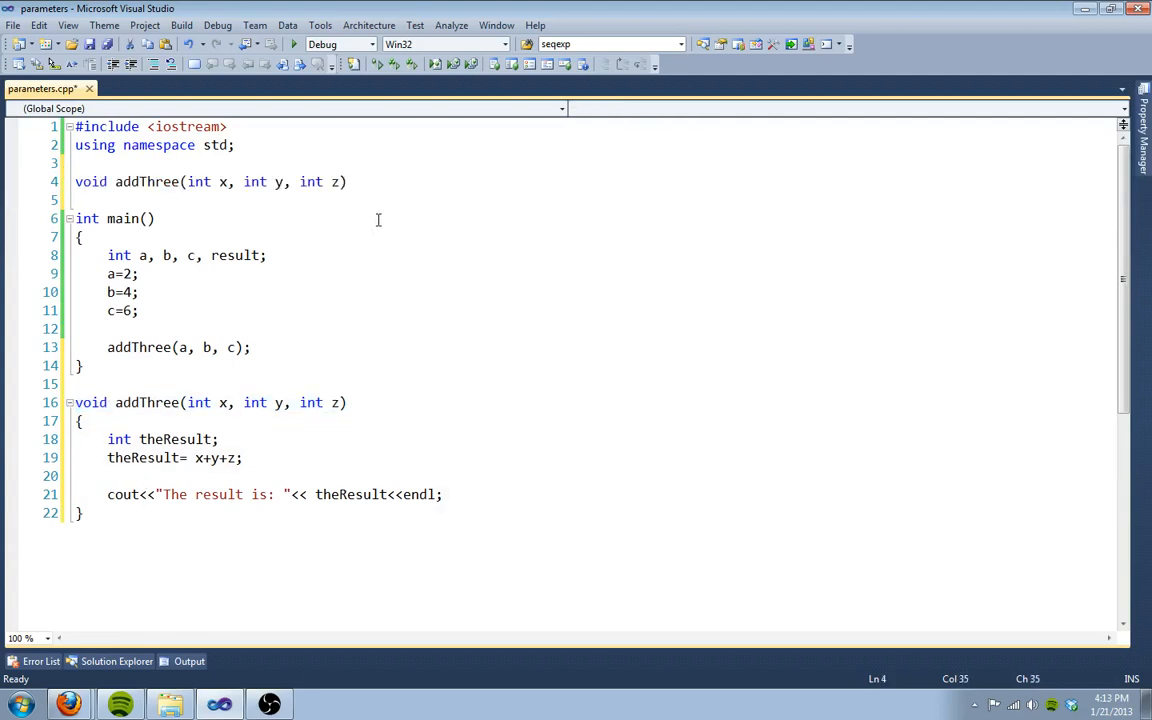
Step: Turn the copied header above main into the prototype void addThree(int, int, int);
text(;)
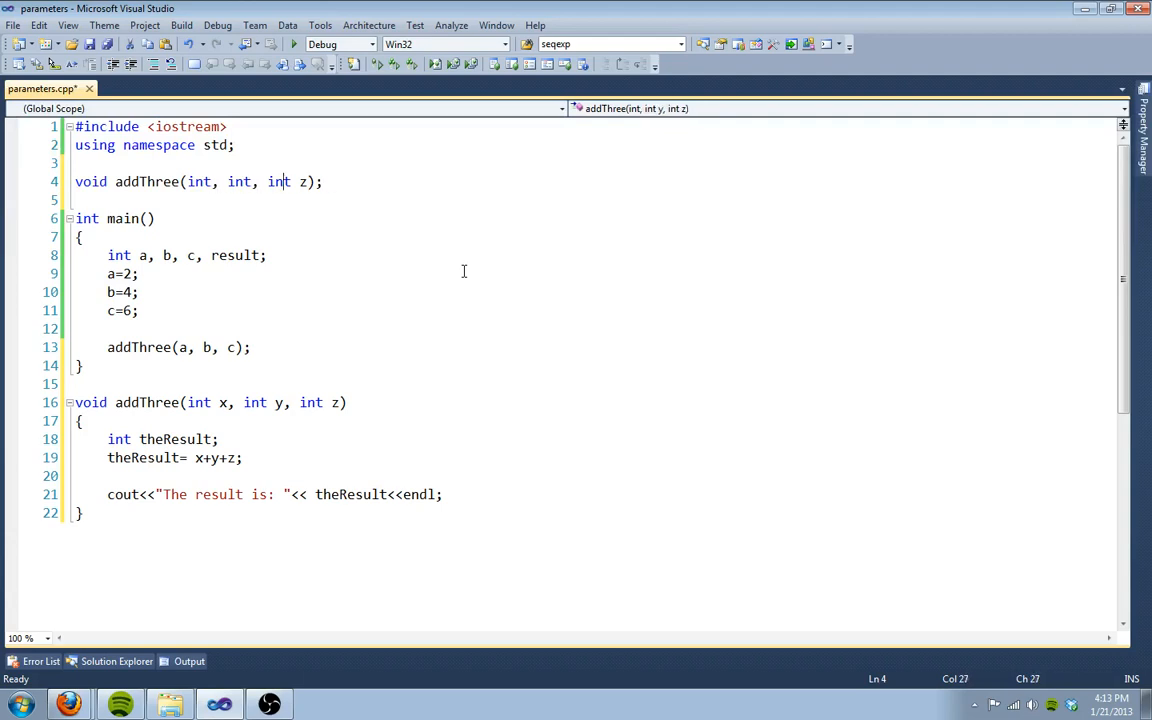
key(Backspace)
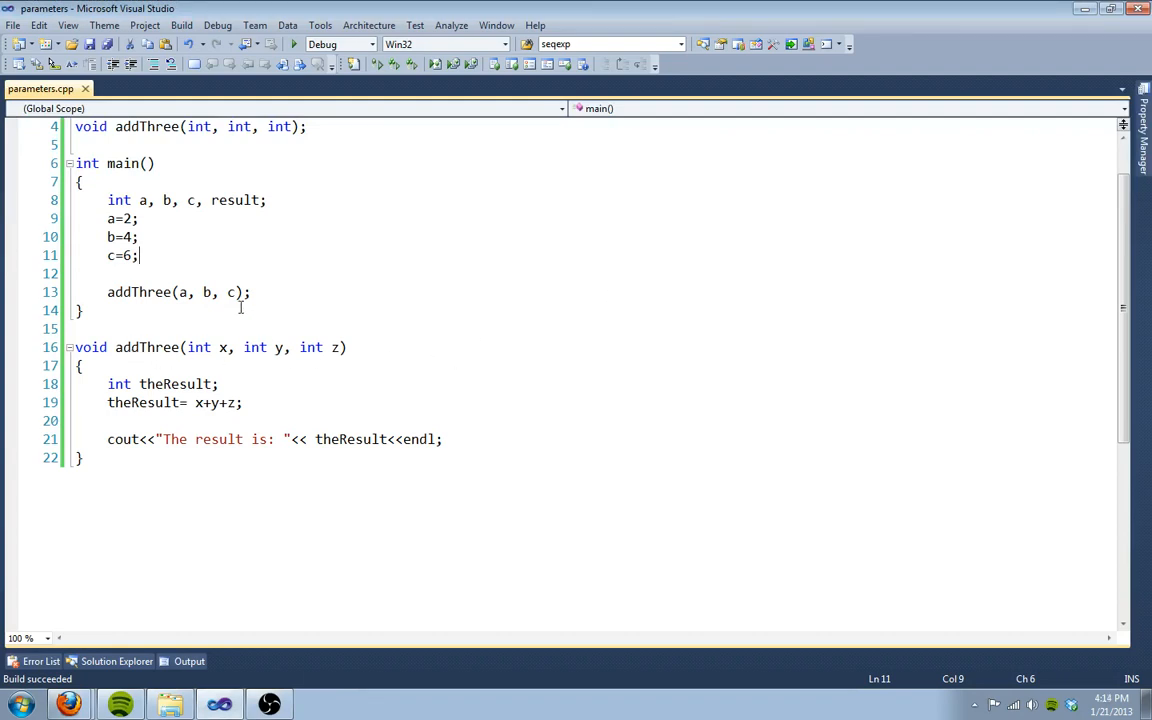
mouse_move(306, 395)
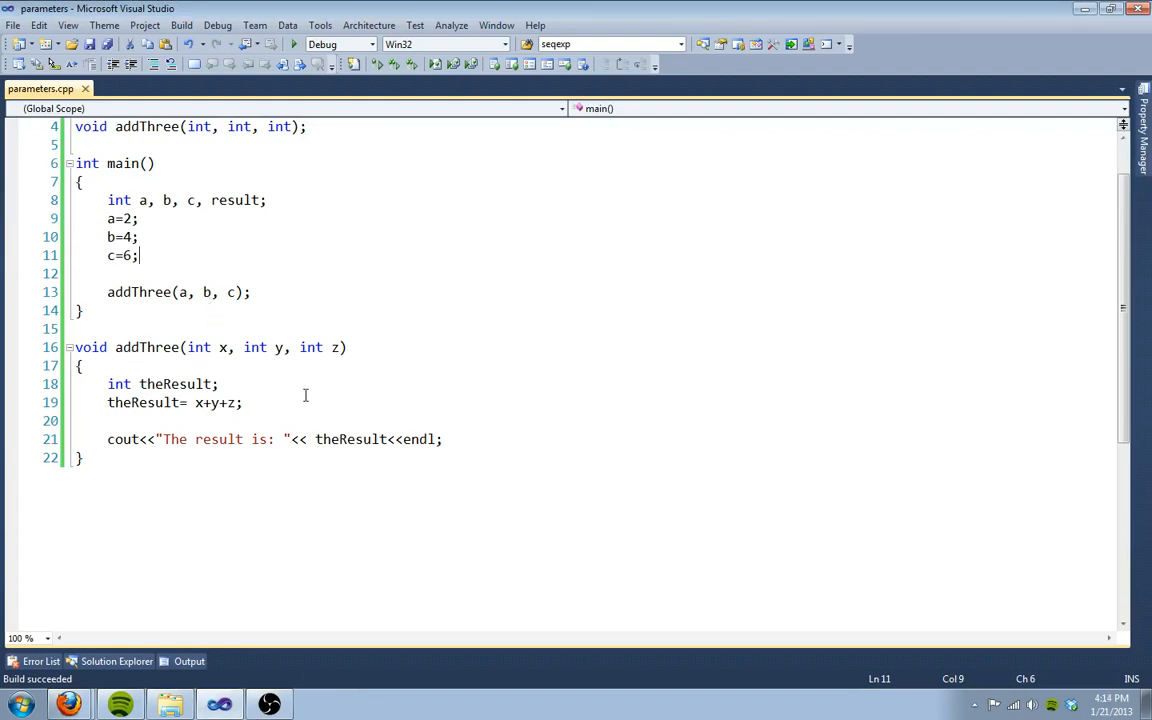
Step: Scroll up to review the saved parameters.cpp after the successful build
scroll(up, 3)
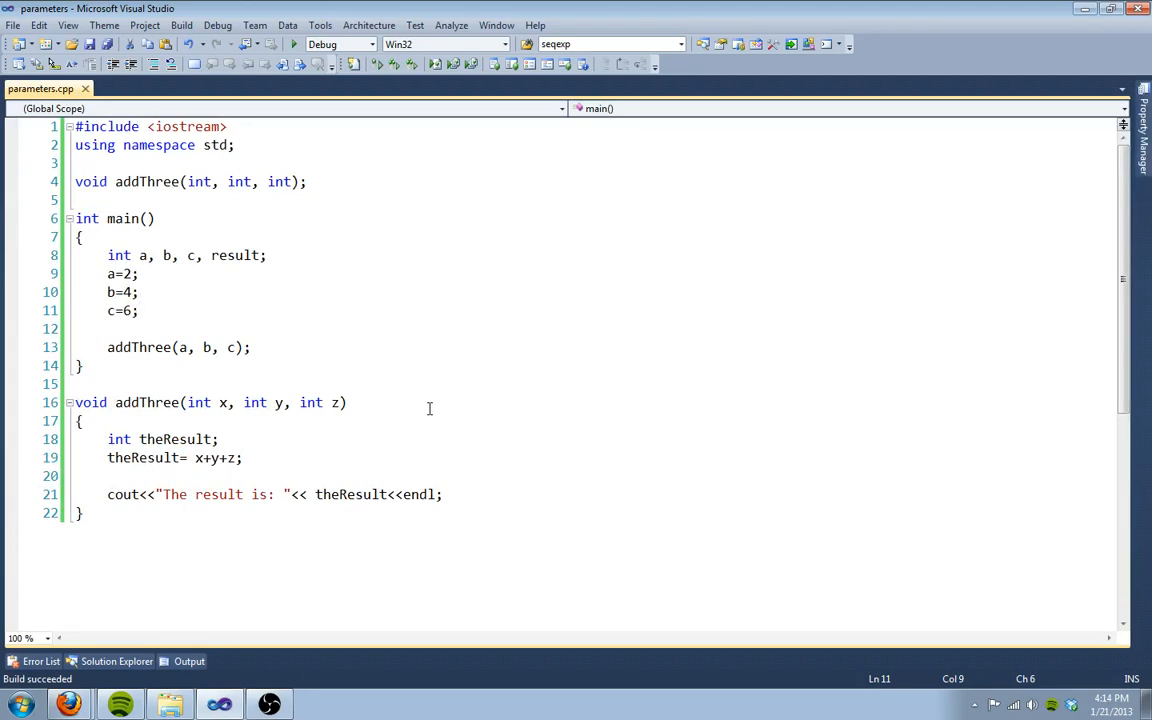